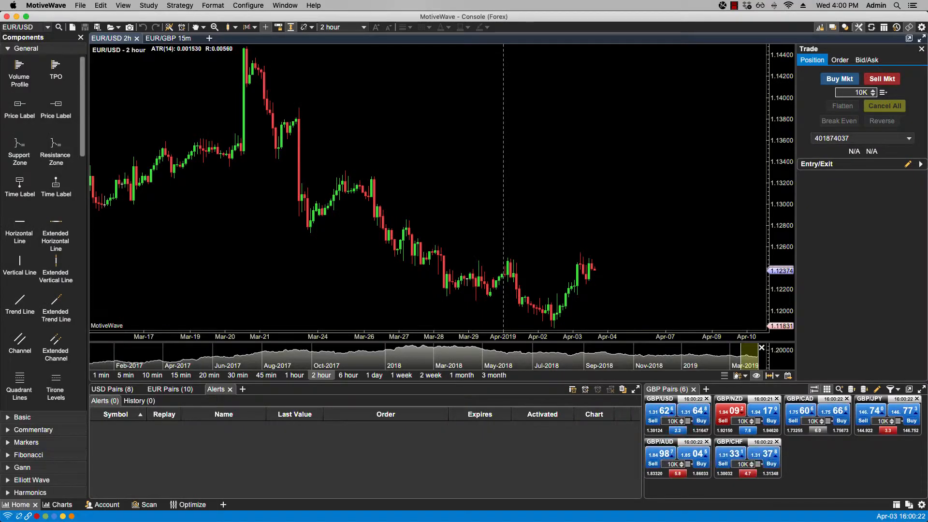
mouse_move(433, 136)
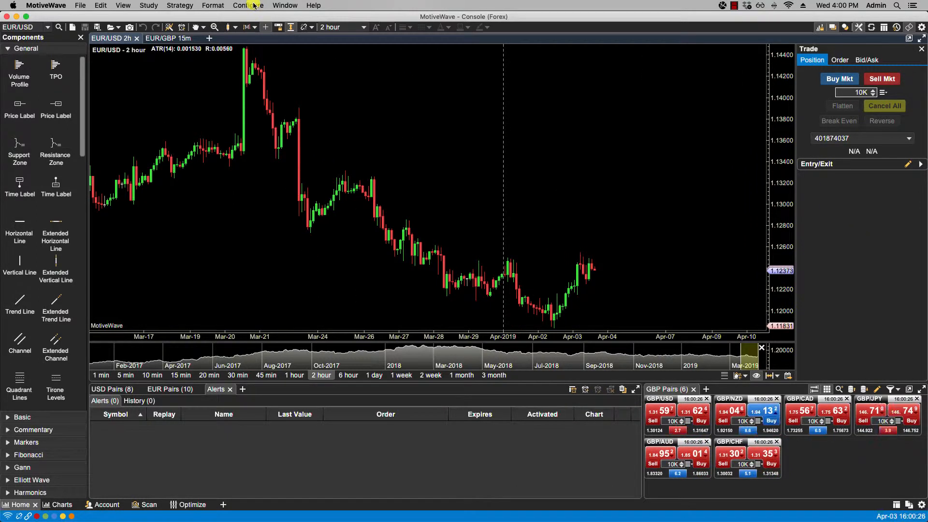
Show the Email page of Preferences with its empty outgoing SMTP settings.
left_click(249, 5)
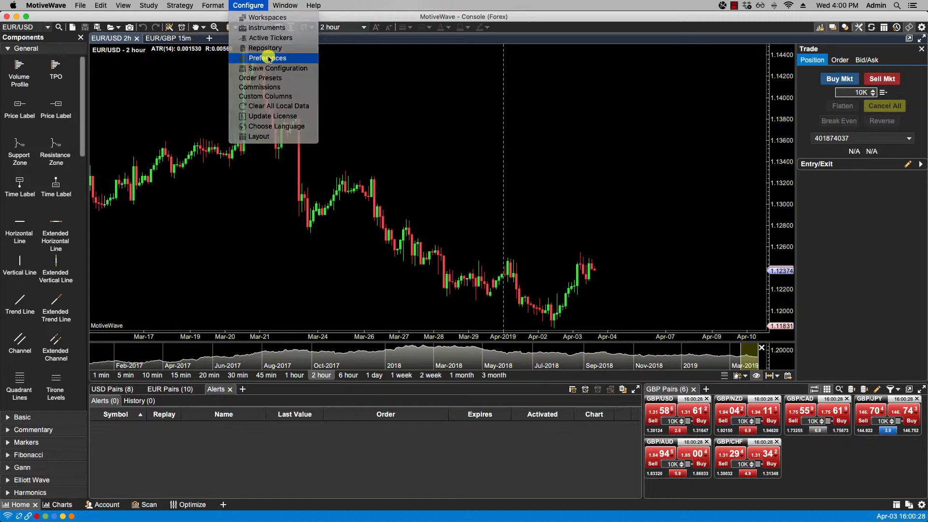
left_click(267, 58)
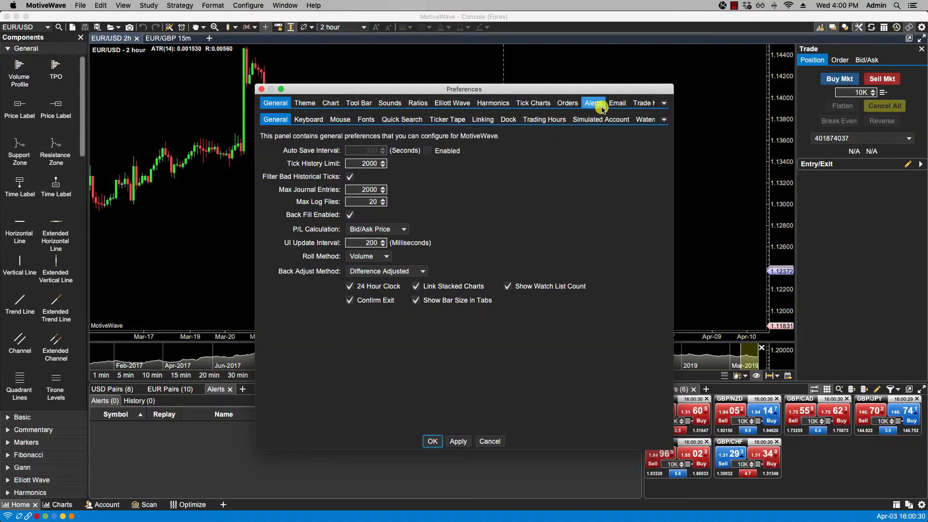
left_click(617, 102)
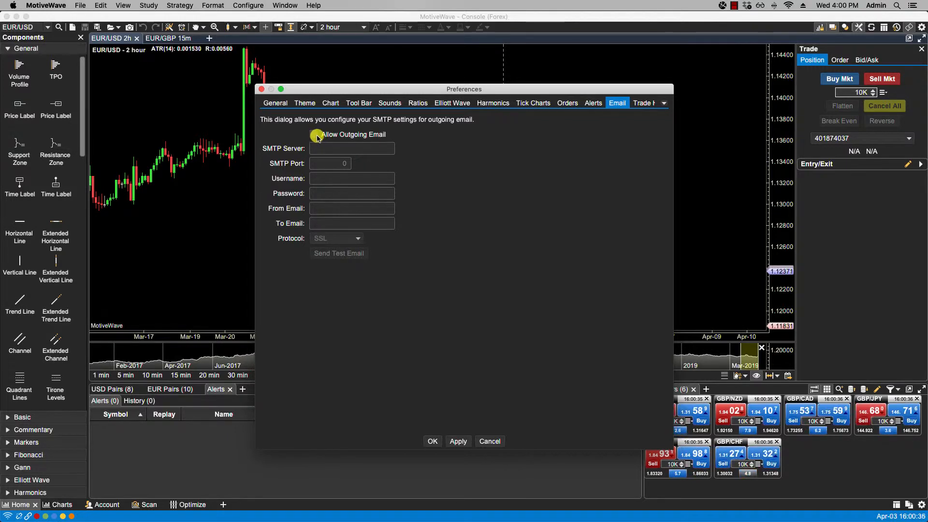
left_click(316, 135)
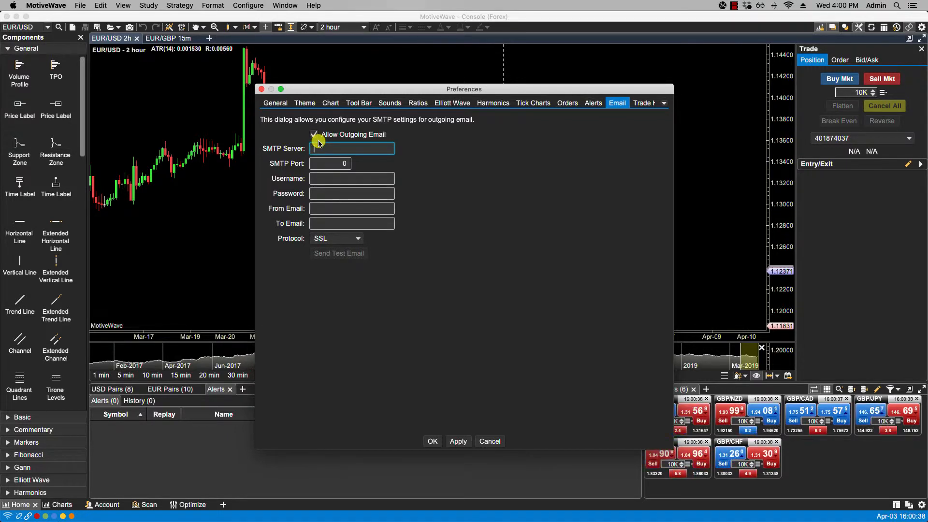
type("smtp.gmail.com")
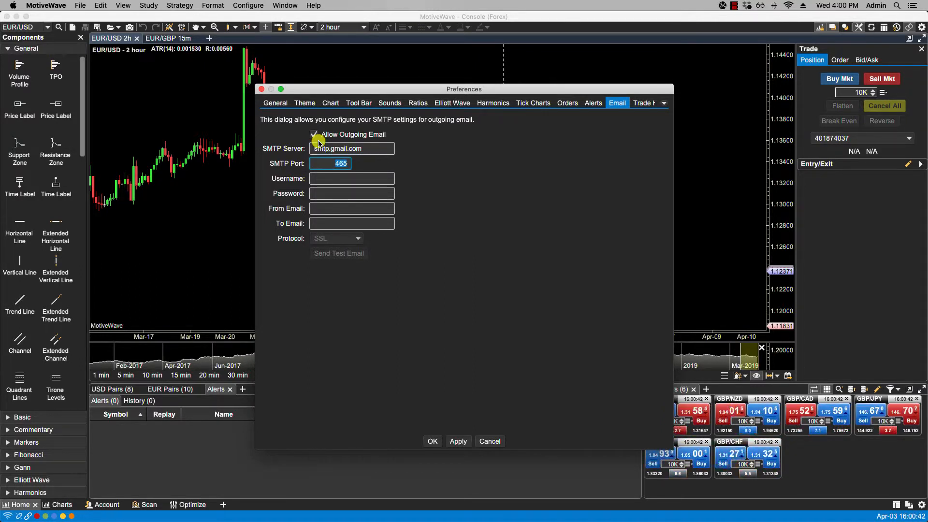
left_click(352, 177)
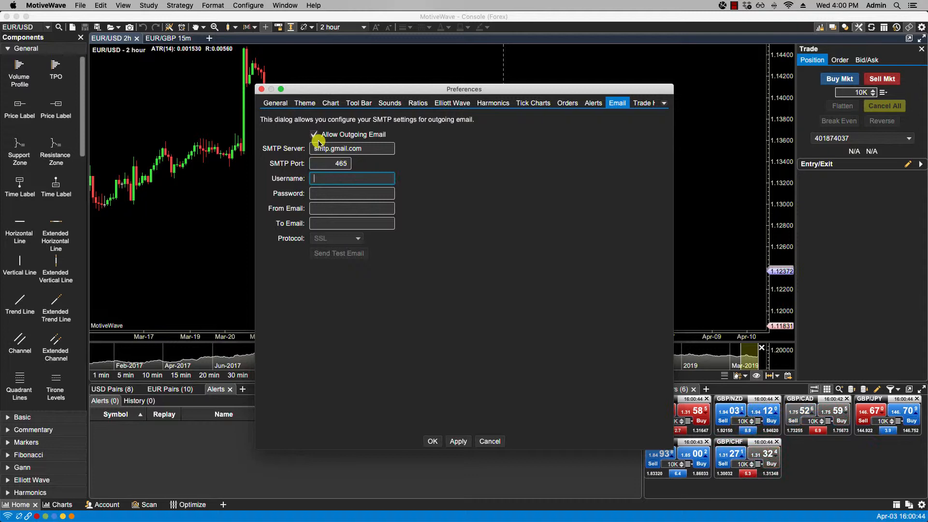
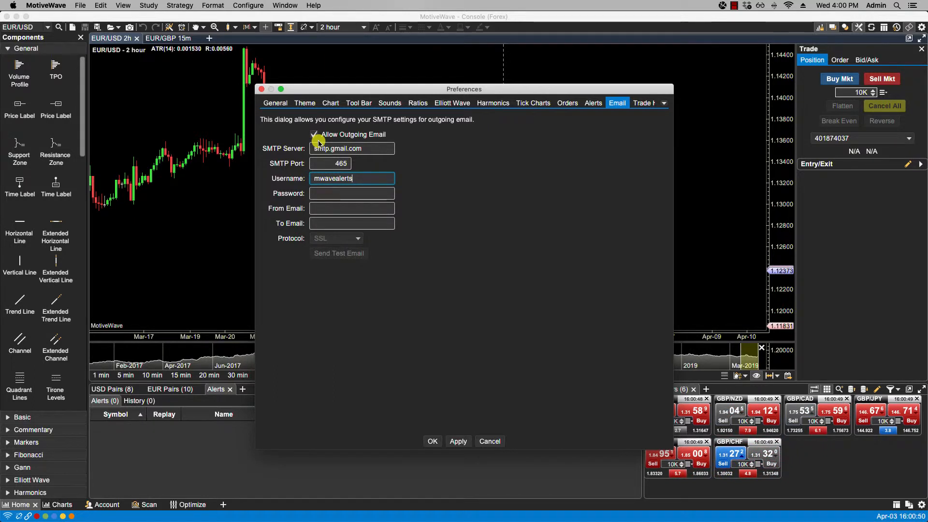
left_click(351, 194)
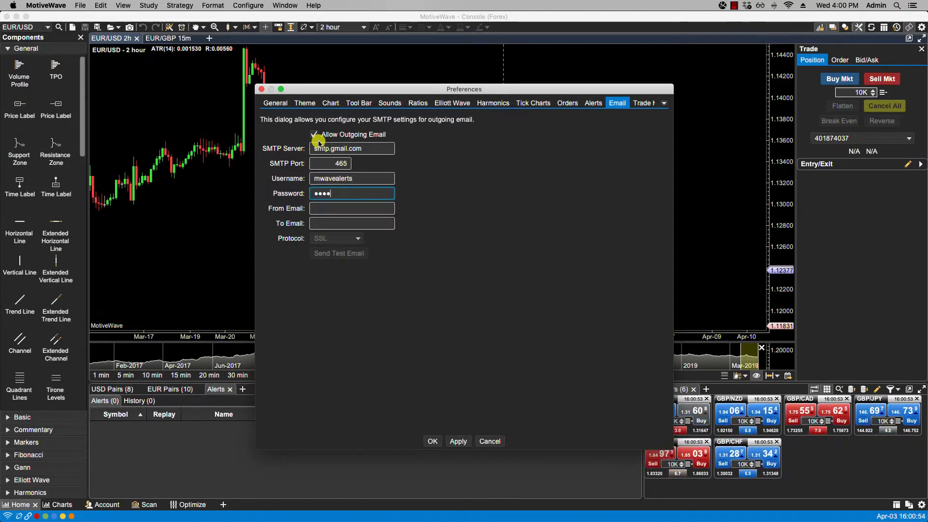
type("password")
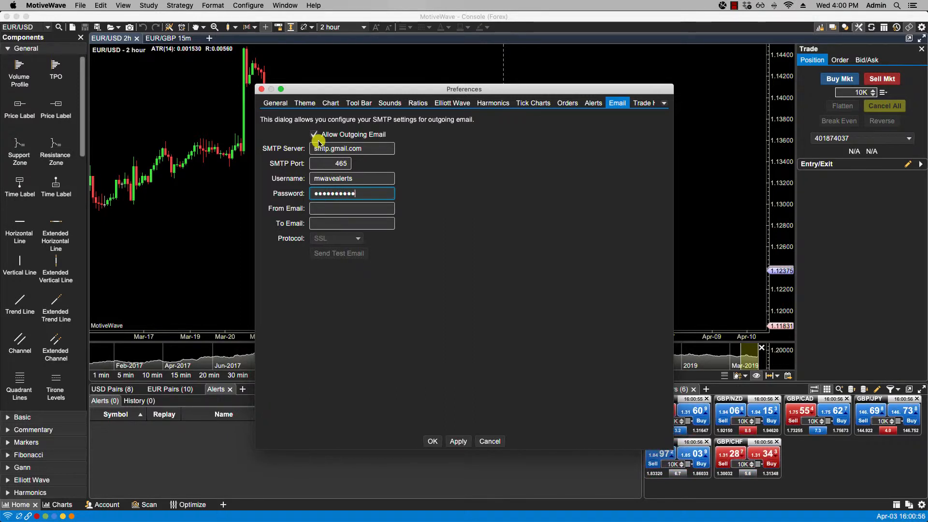
left_click(351, 208)
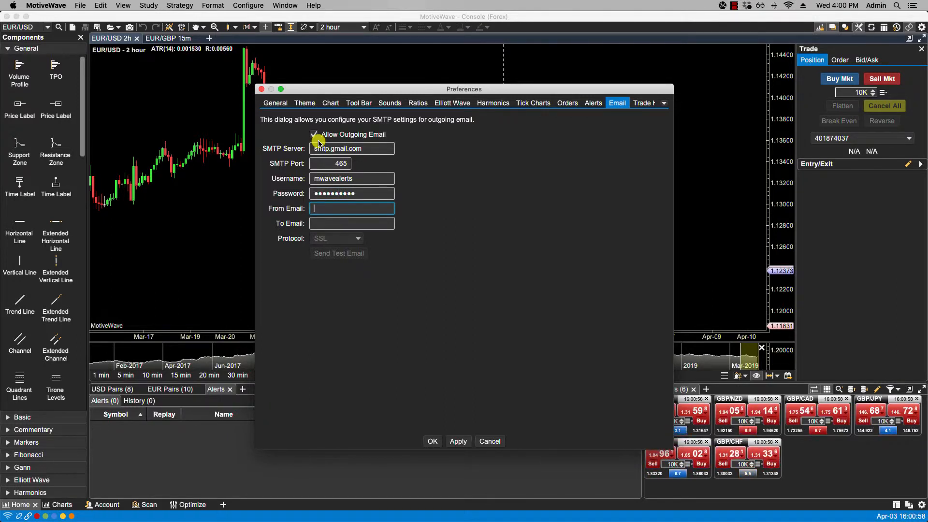
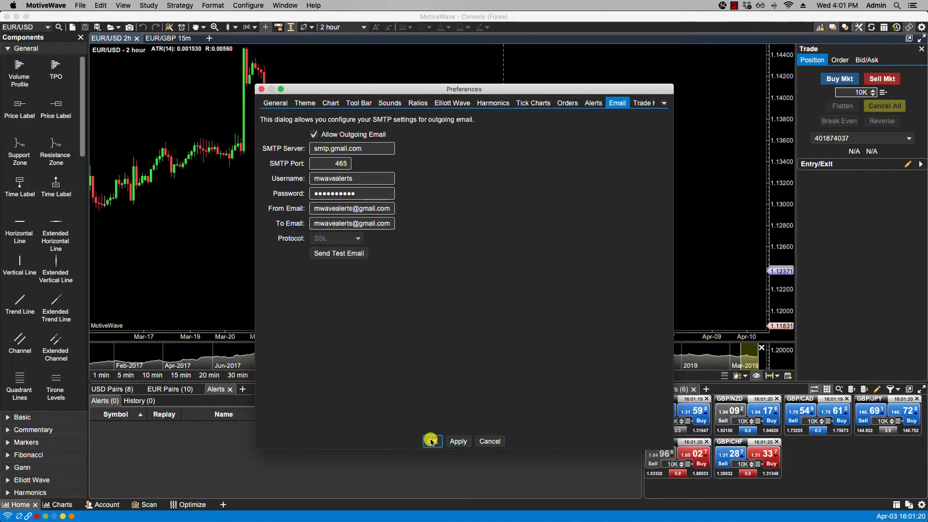
left_click(433, 441)
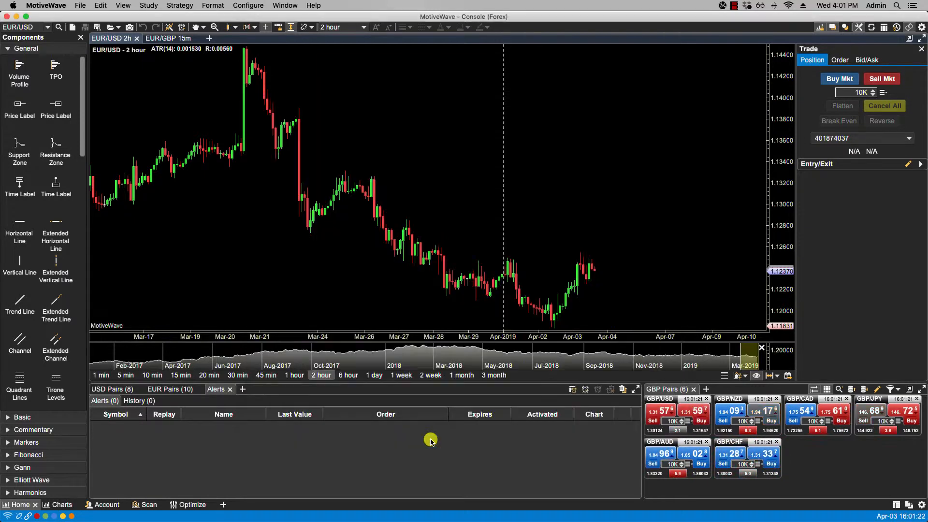
mouse_move(484, 229)
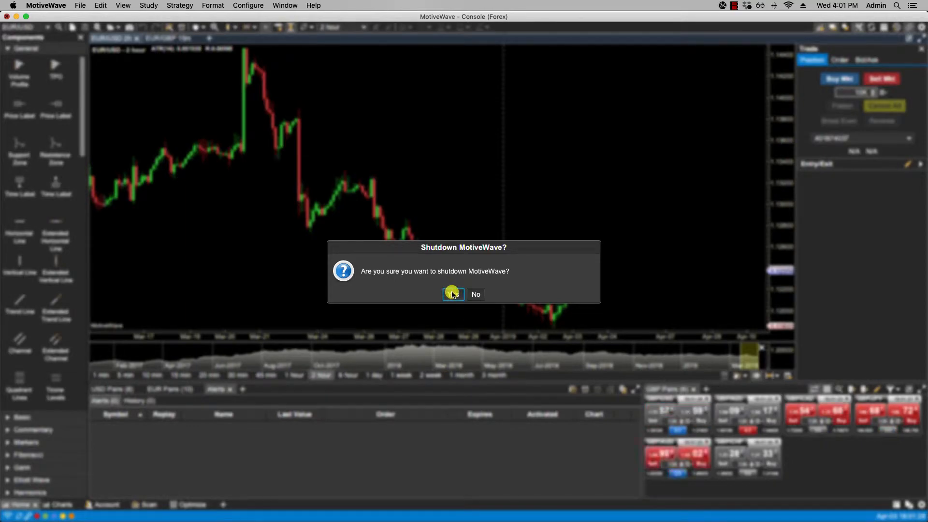
Confirm shutting down MotiveWave so it can relaunch on the EUR/USD chart.
left_click(453, 294)
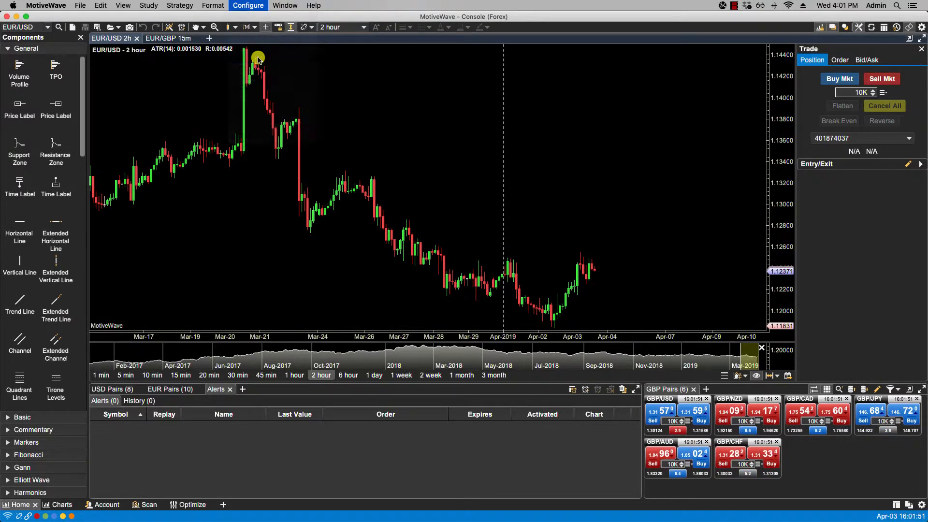
Send a test email from the Email preferences using the new Gmail settings.
left_click(247, 6)
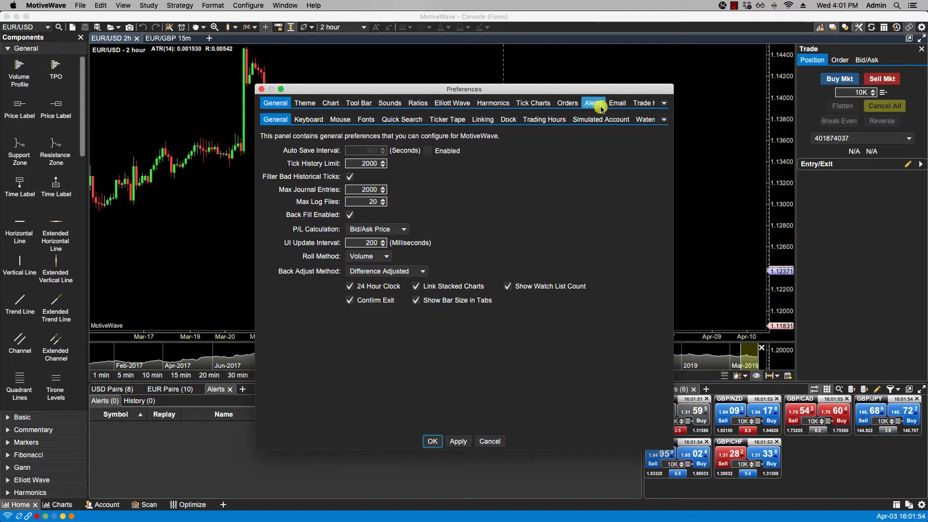
left_click(618, 102)
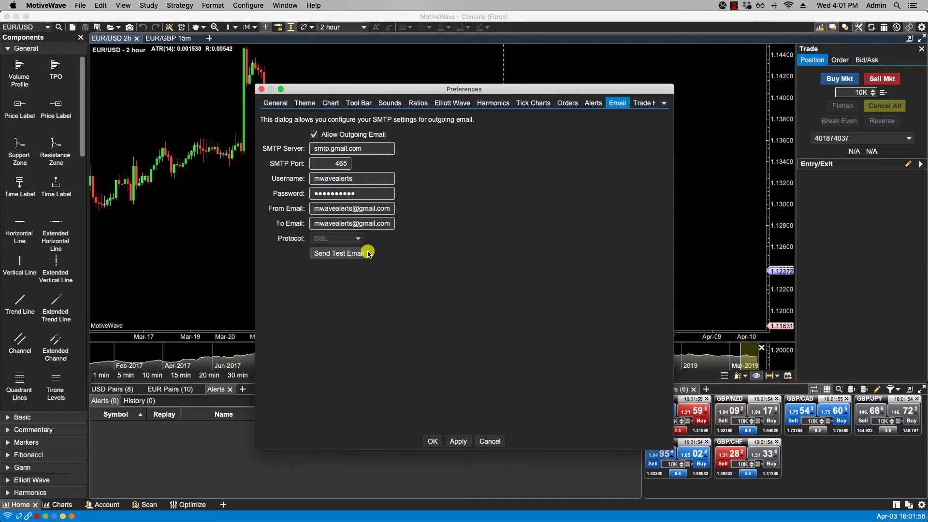
left_click(338, 253)
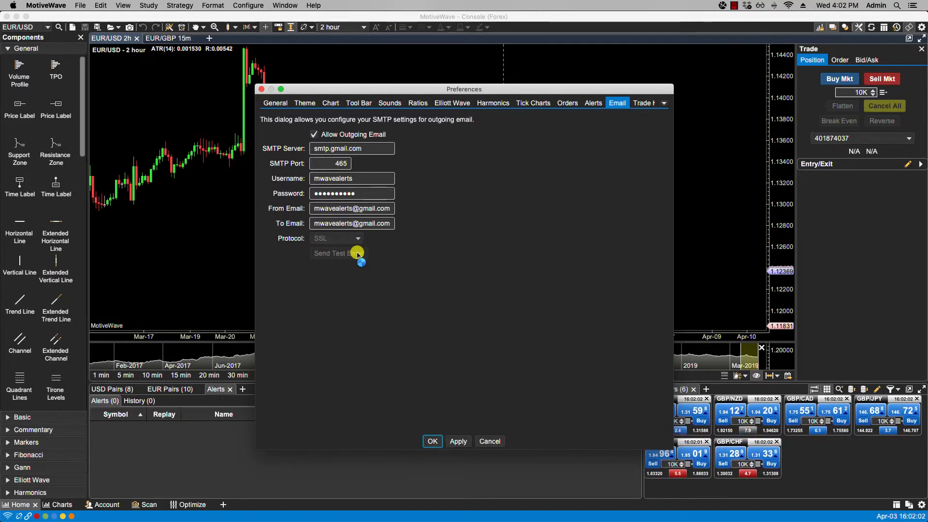
left_click(337, 253)
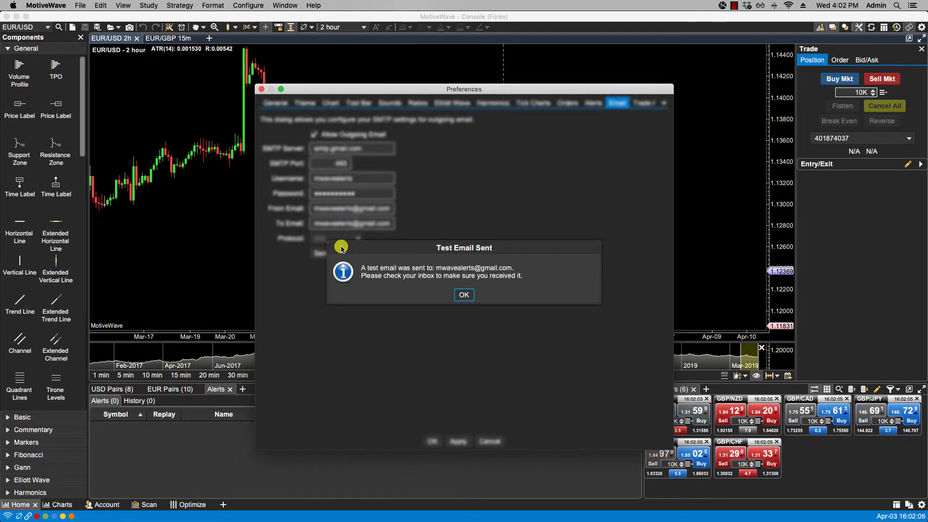
mouse_move(602, 243)
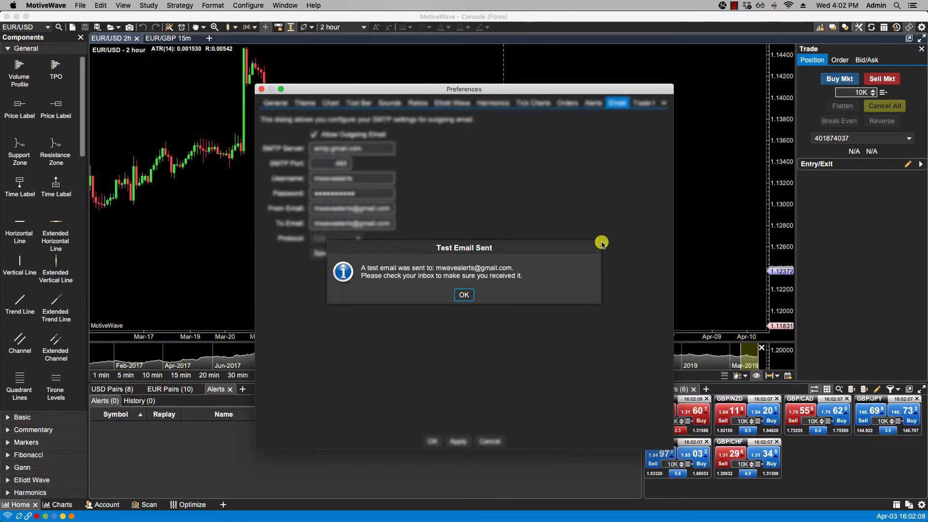
mouse_move(415, 267)
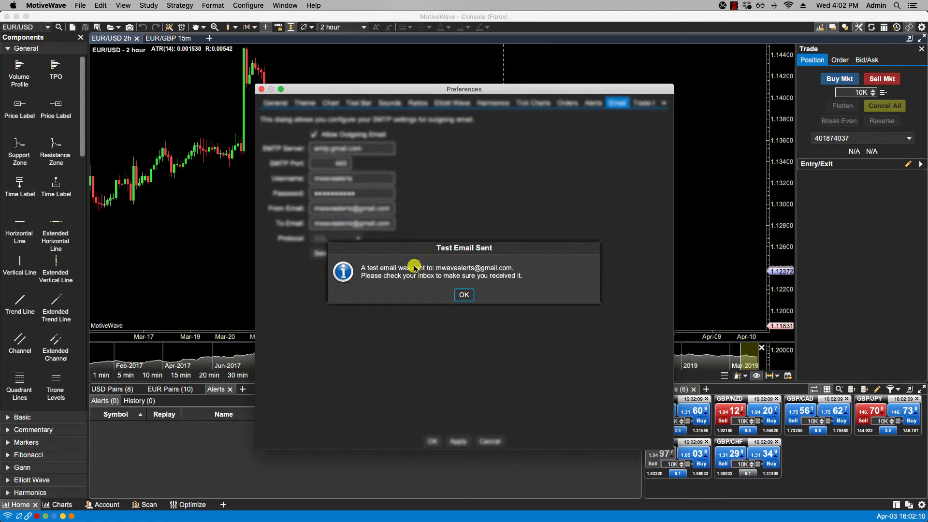
Acknowledge the Test Email Sent message and save the preferences, returning to the chart.
left_click(465, 295)
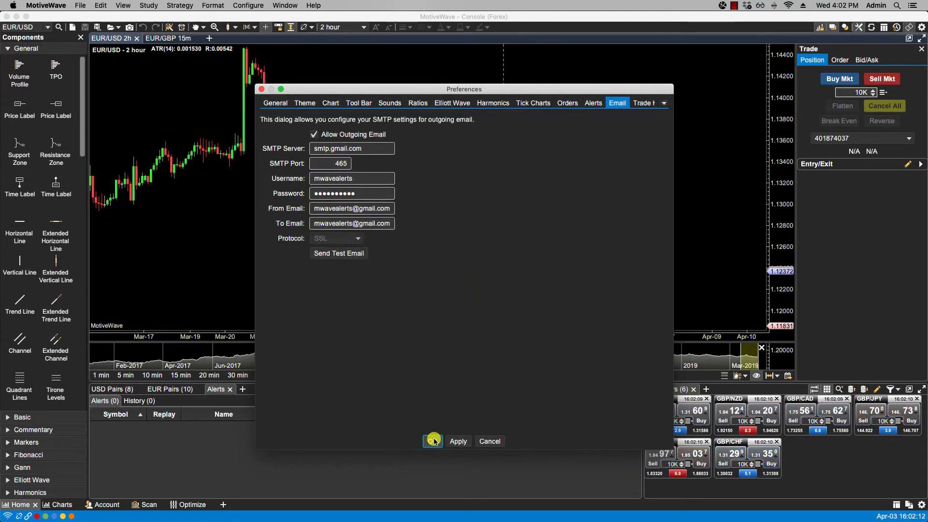
left_click(433, 441)
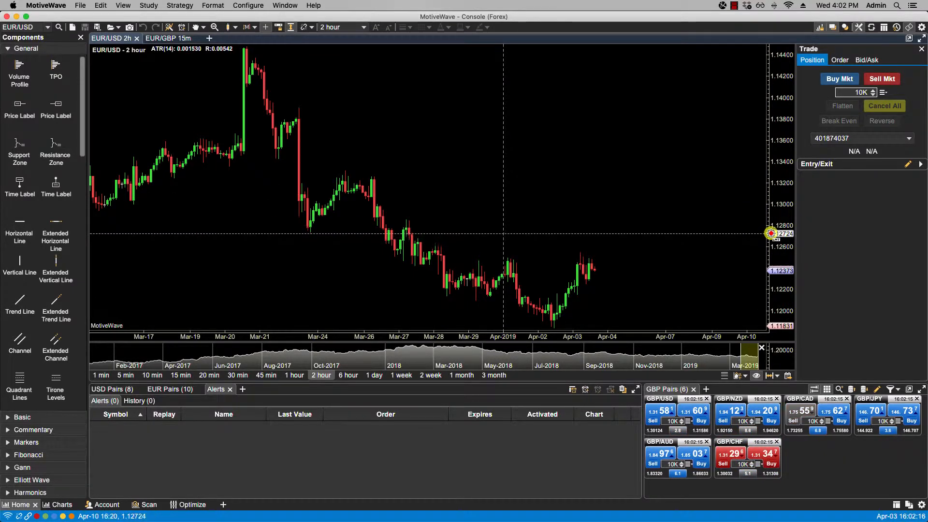
right_click(776, 232)
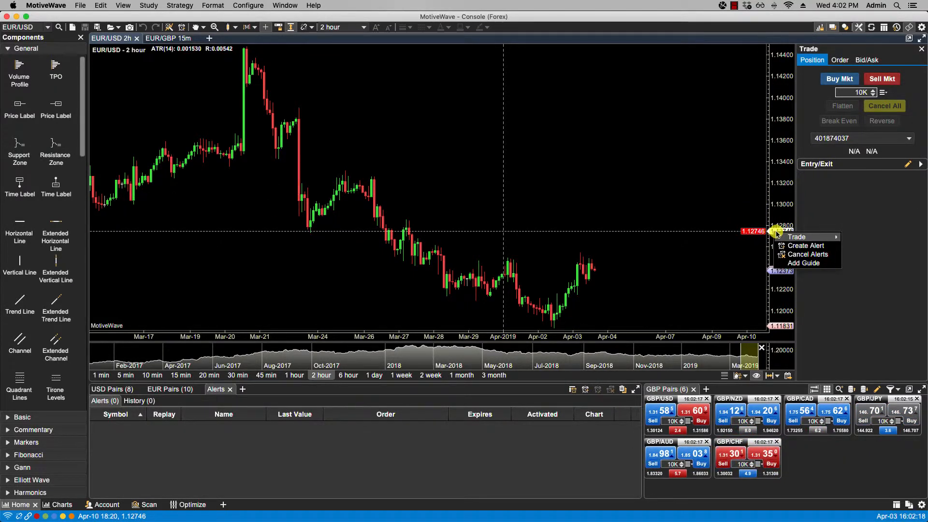
Create a 'Bid Crosses 1.12746' price alert with Send Email set to Yes.
left_click(805, 244)
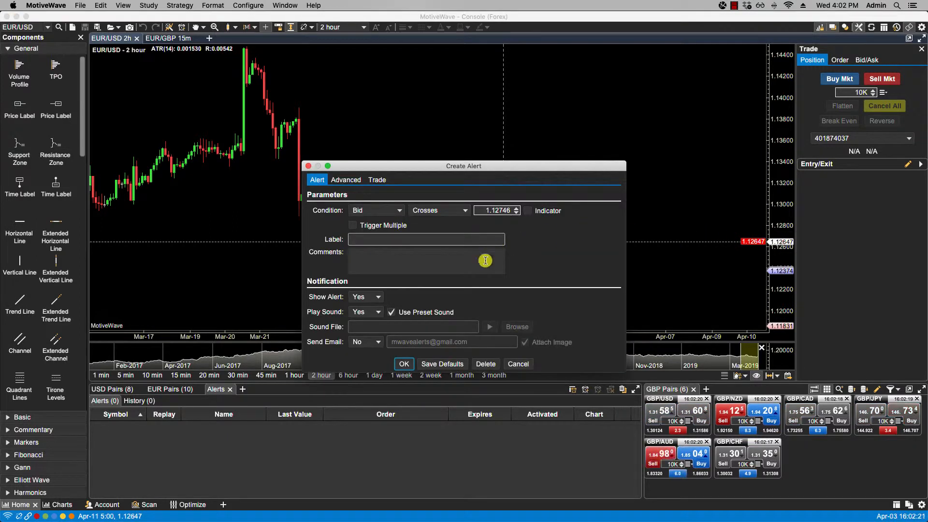
mouse_move(396, 346)
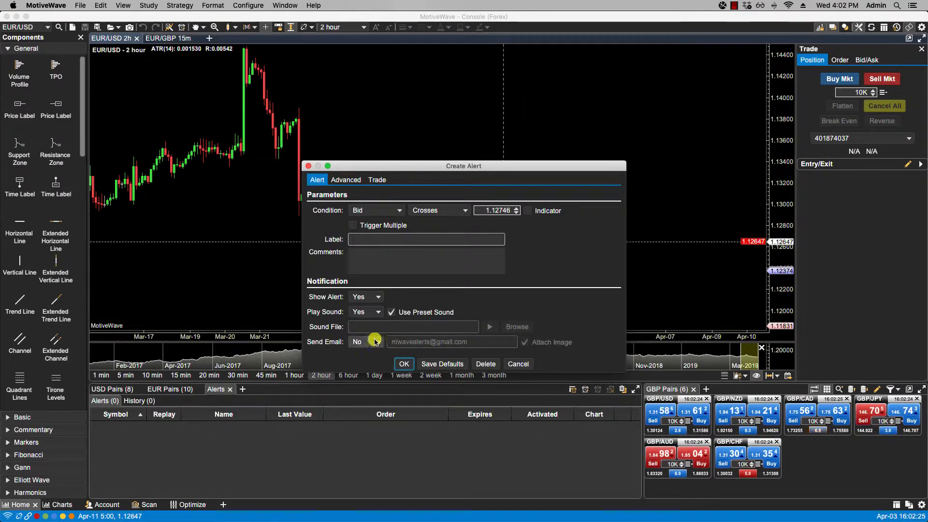
left_click(364, 342)
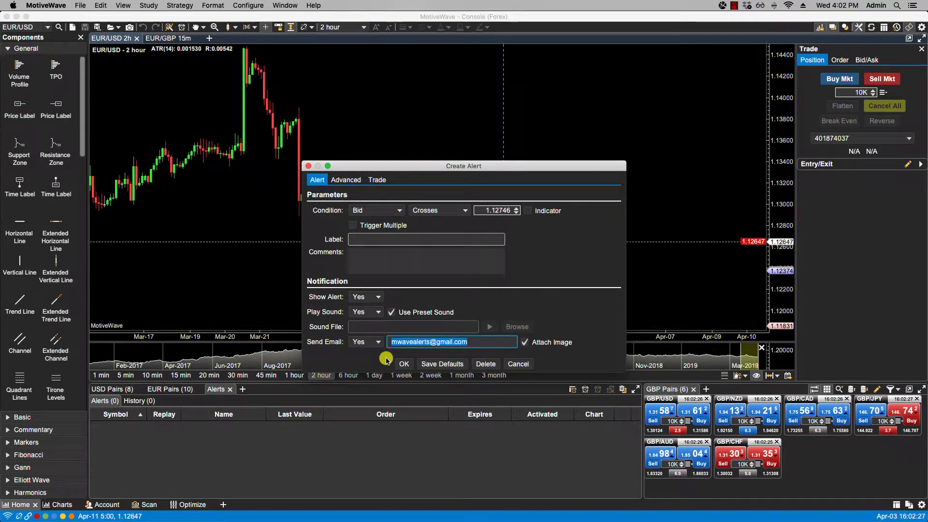
left_click(404, 364)
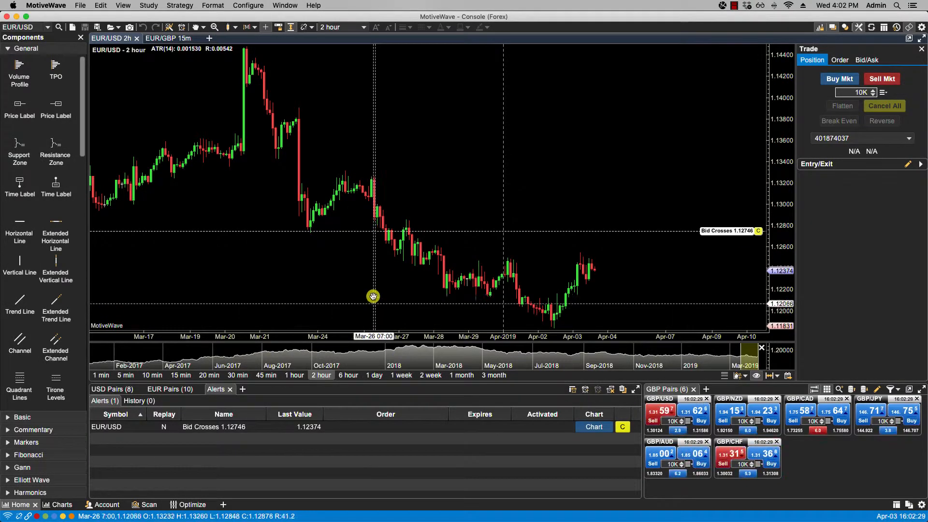
left_click(149, 6)
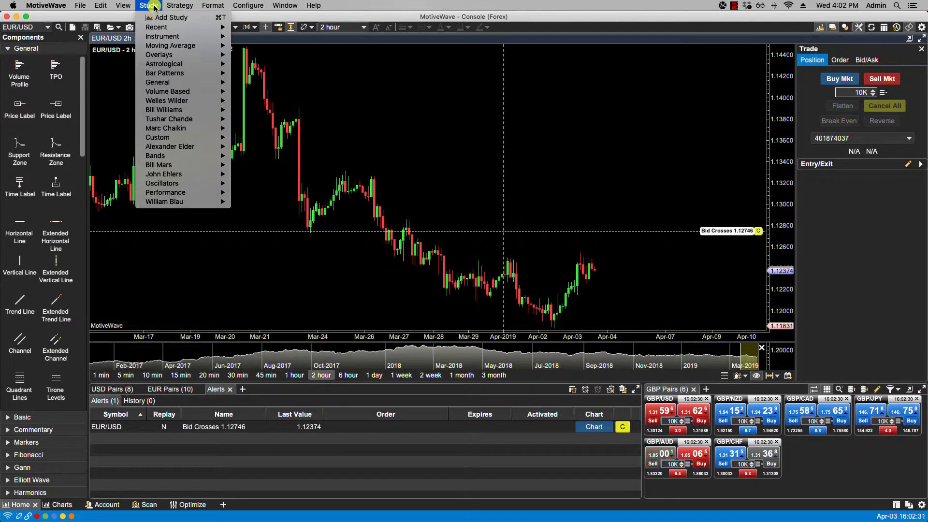
Choose the Moving Average Cross study from the Add Study list filtered by 'ma'.
left_click(171, 17)
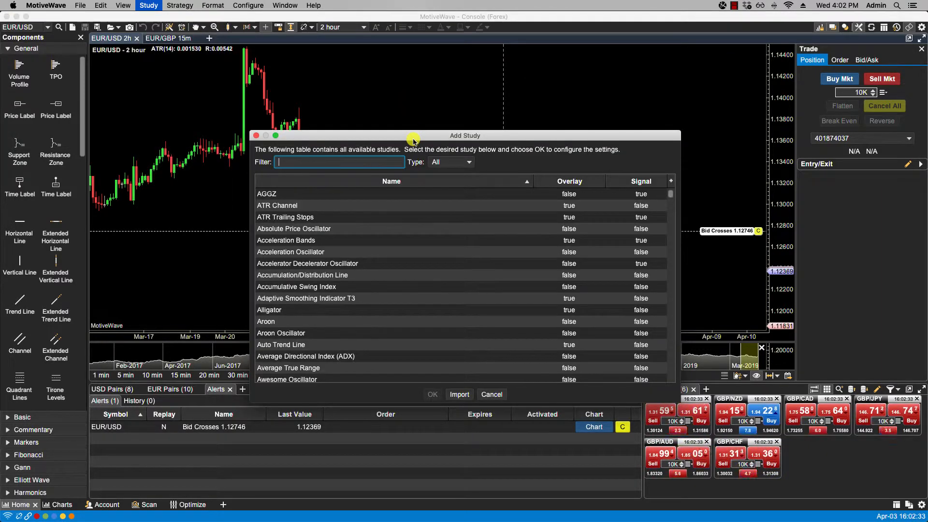
type("ma")
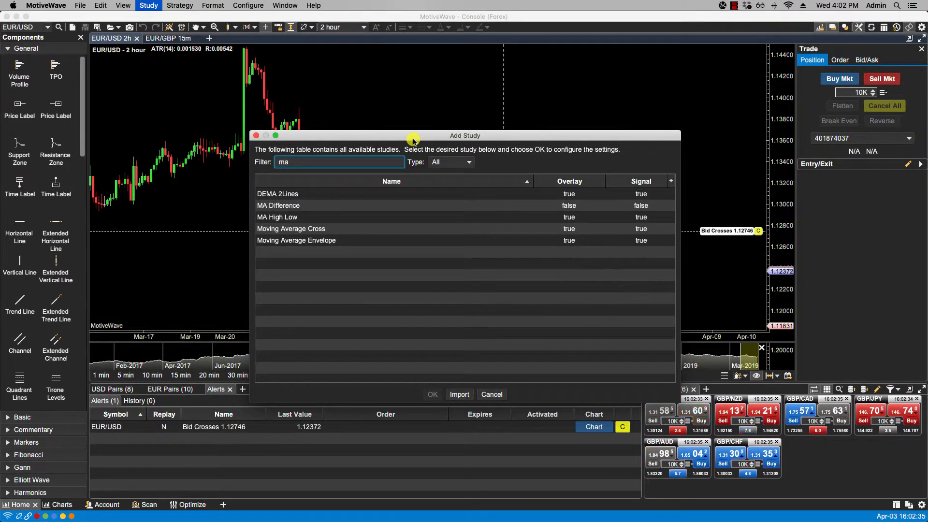
double_click(291, 229)
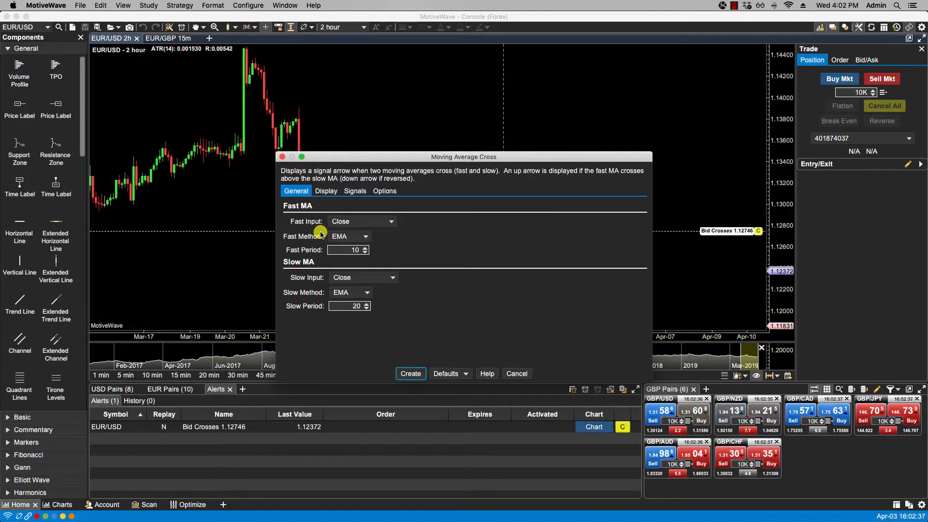
Enable email for its EMA 10/20 crossover signals and add the study to the chart.
left_click(354, 191)
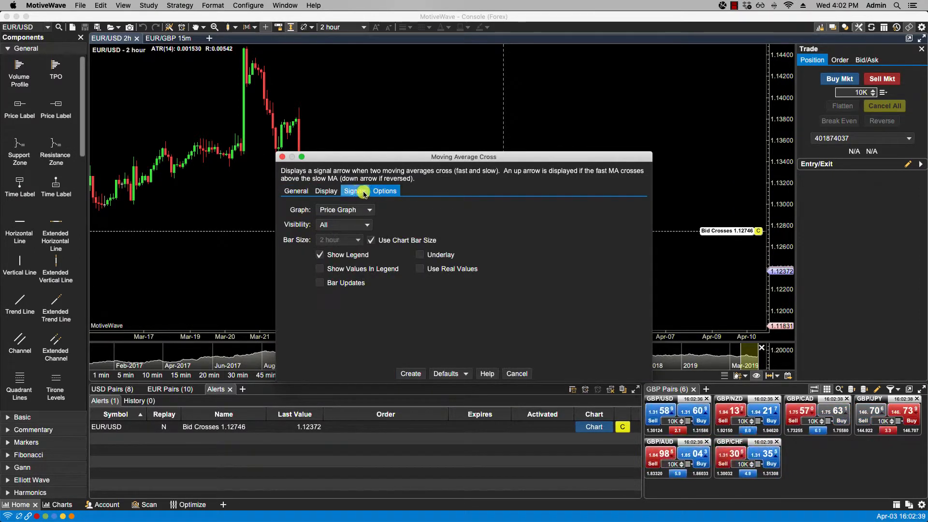
left_click(353, 190)
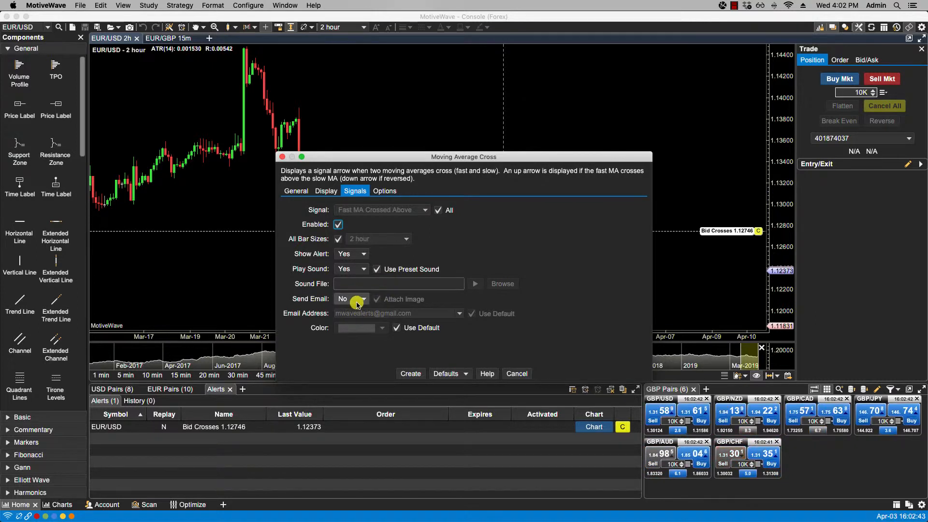
left_click(350, 299)
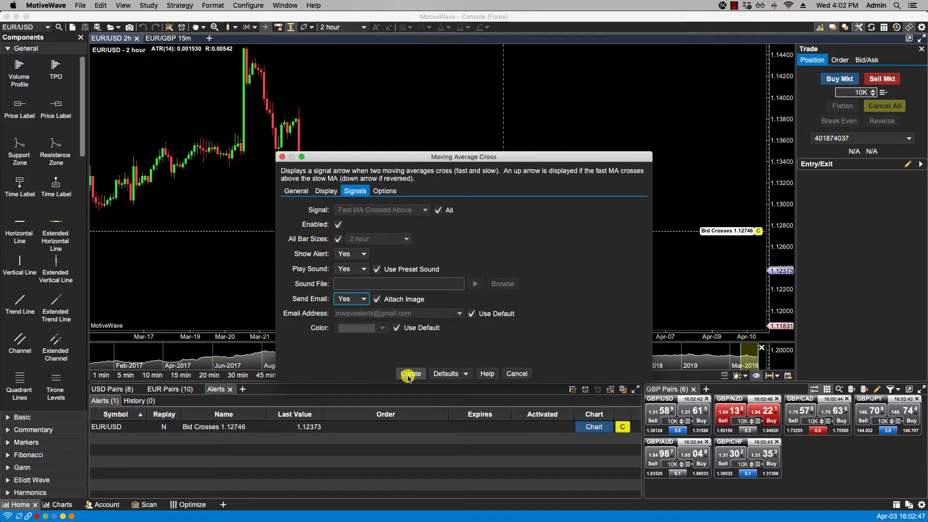
left_click(410, 373)
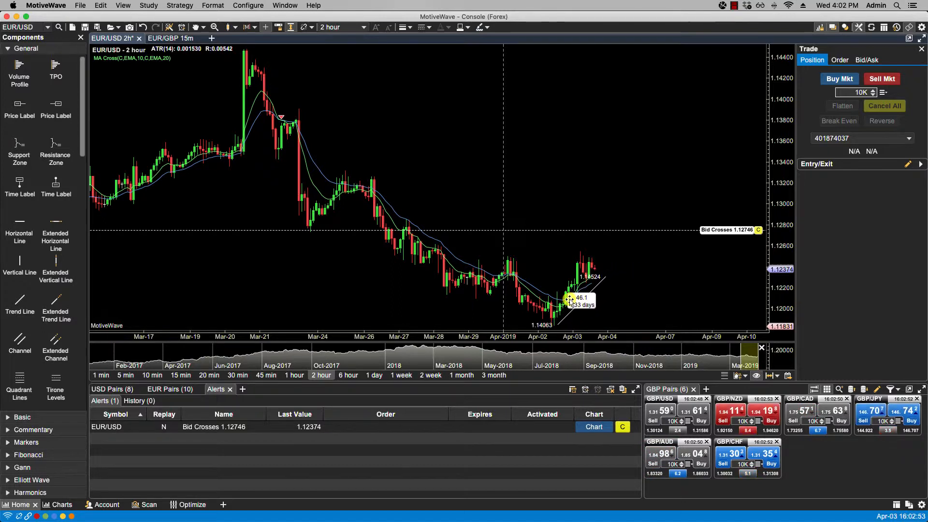
mouse_move(601, 278)
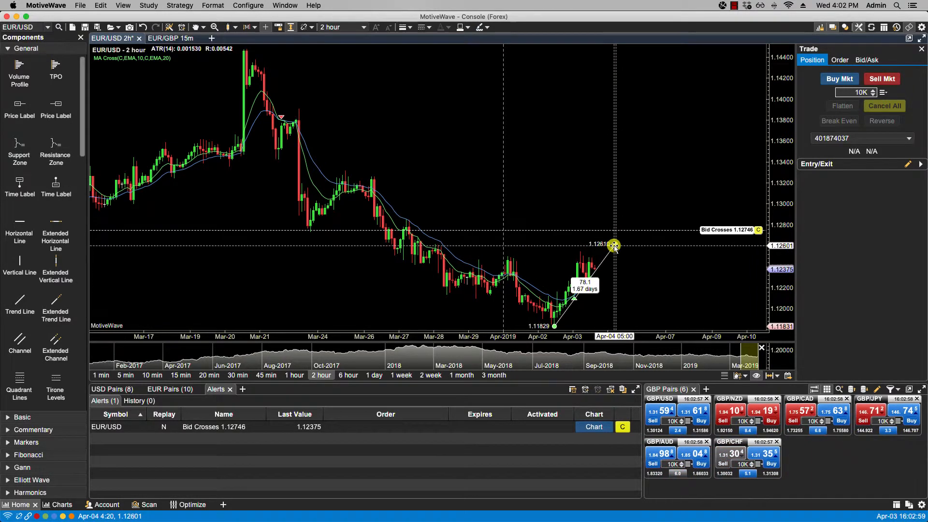
Create a 'Bid Crosses 1.12373' alert on the trend line with email enabled.
right_click(616, 245)
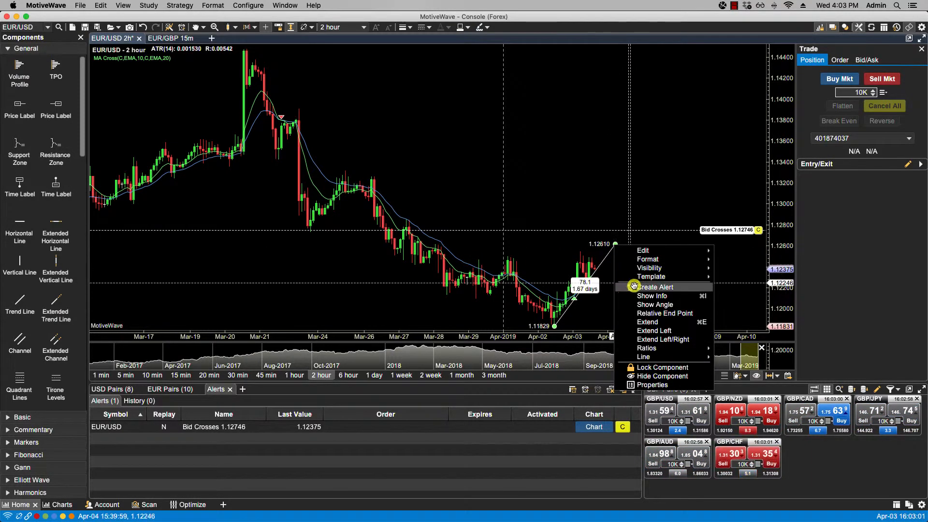
left_click(656, 287)
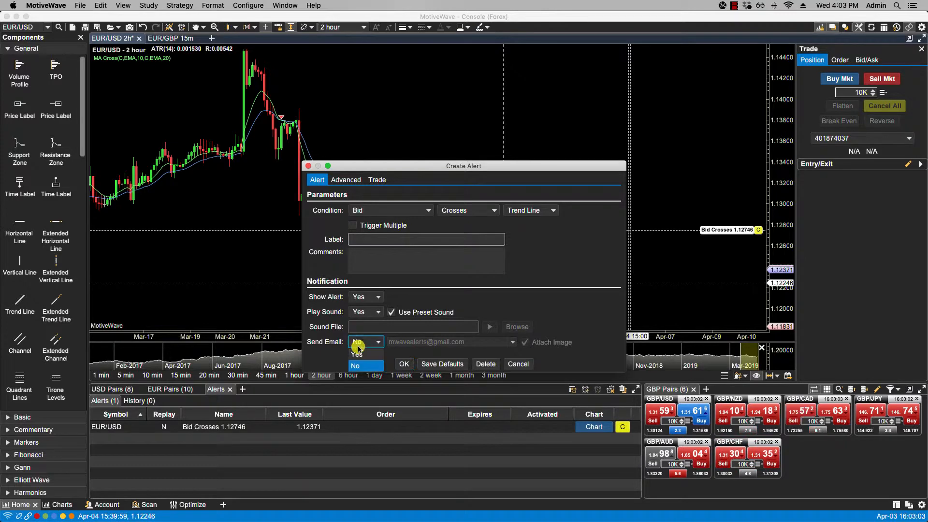
left_click(404, 363)
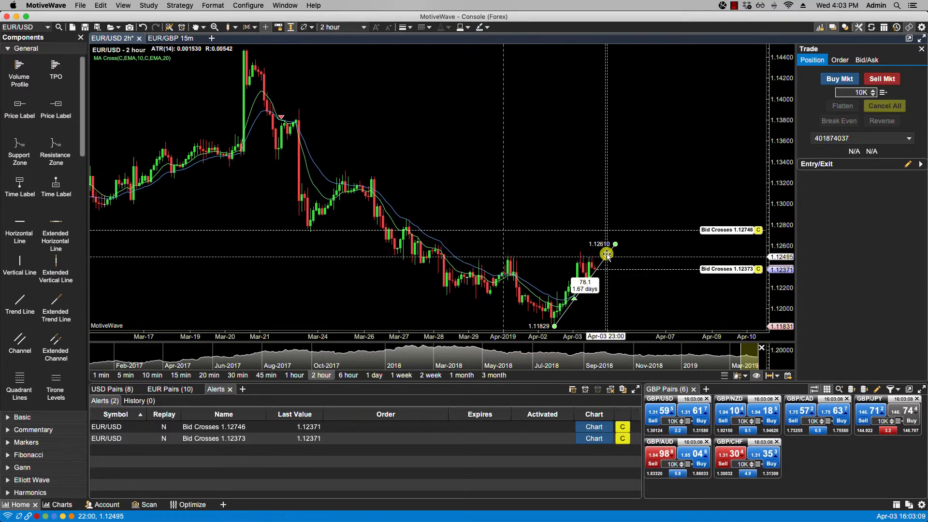
mouse_move(610, 245)
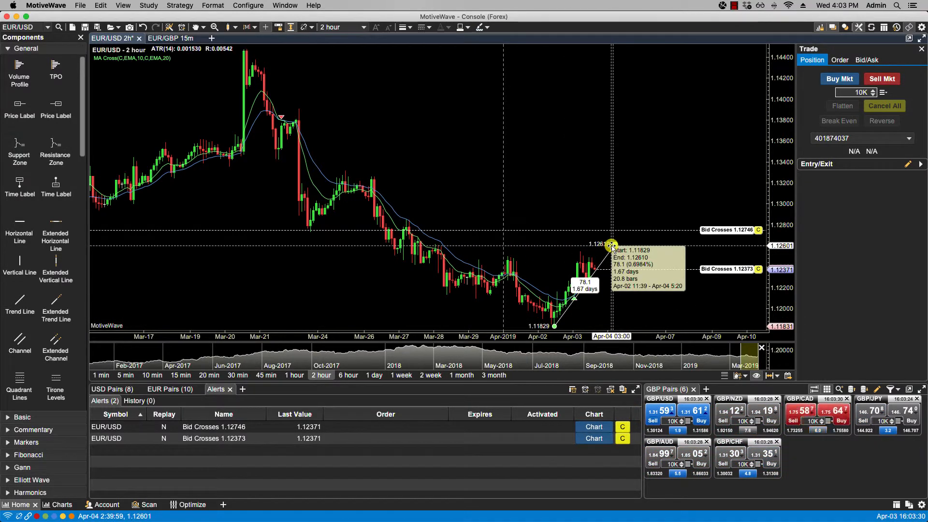